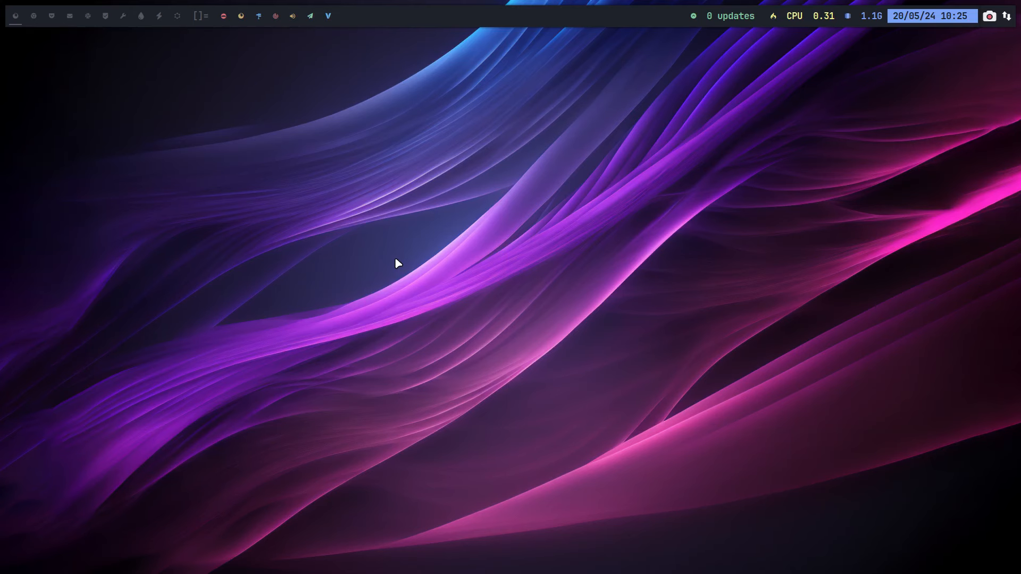
- Run the update alias in the terminal and hit the qt5-webkit dependency error
click(14, 16)
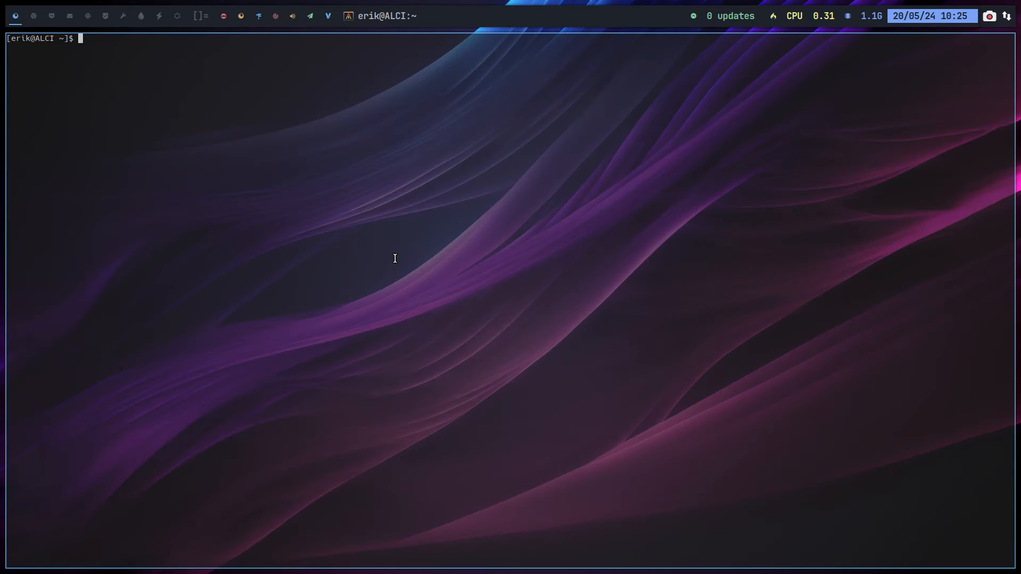
text(update)
text(sudo pacman -R)
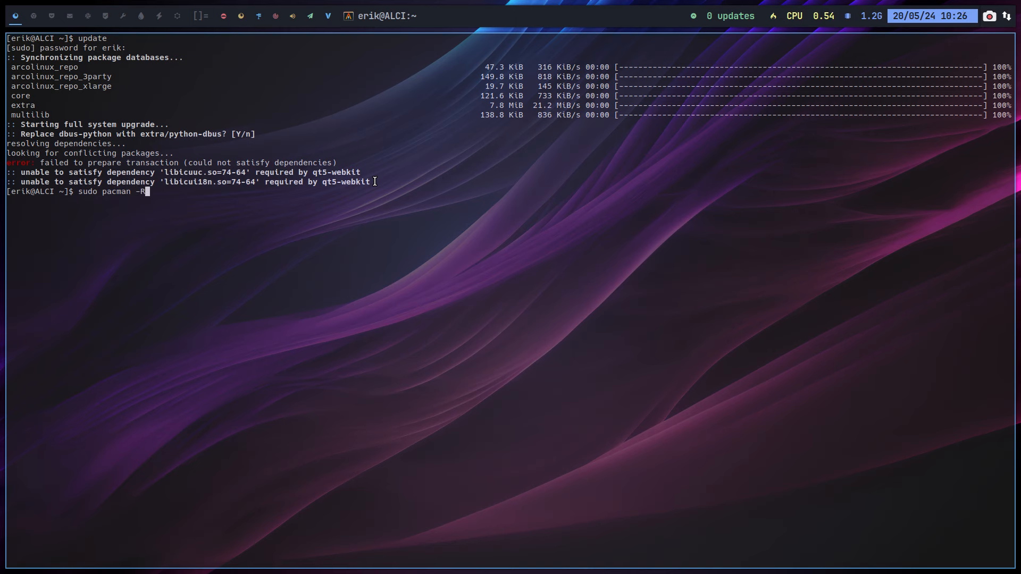
- Remove qt5-webkit with sudo pacman -R, then start the update again
text(qt5-web)
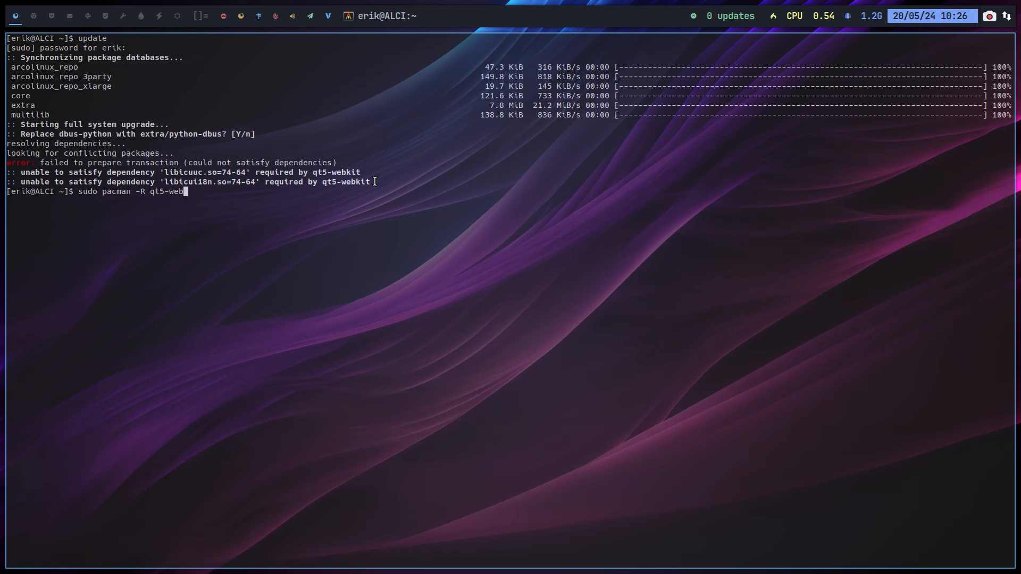
text(kit)
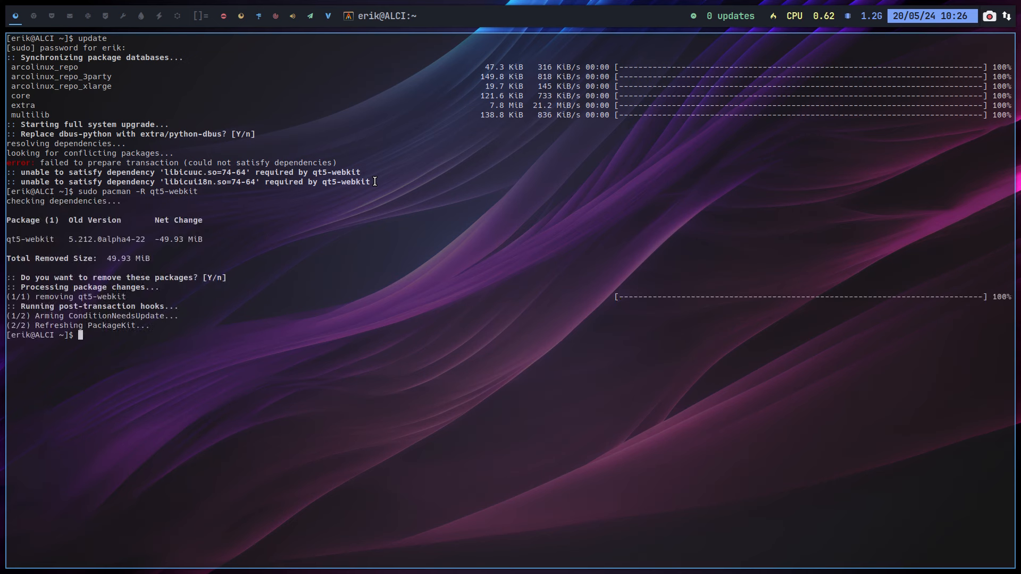
text(update)
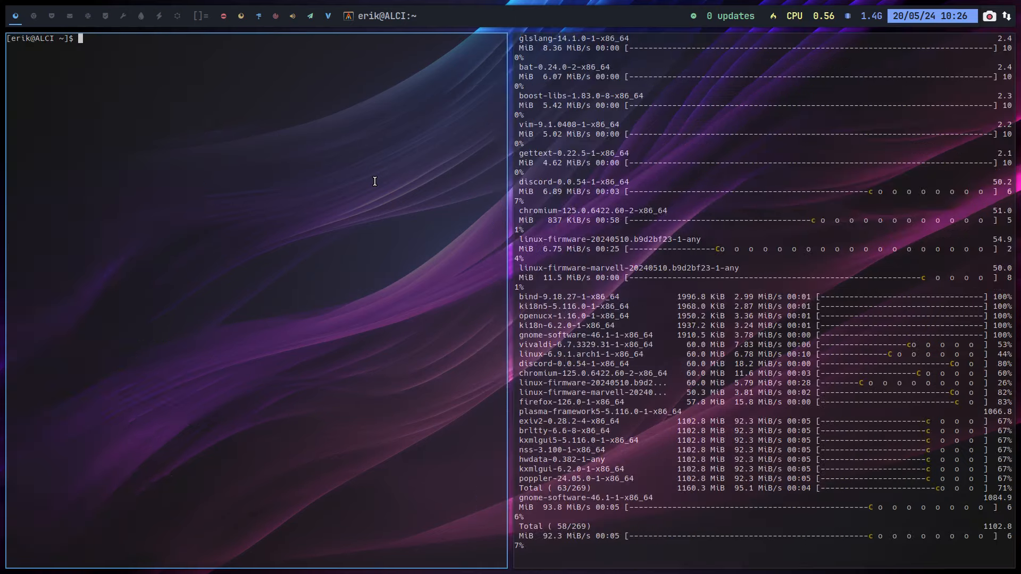
- Draft example sudo rm -r and pacman -S packagename --overwrite commands in the other pane while the upgrade runs
text(sudo rm)
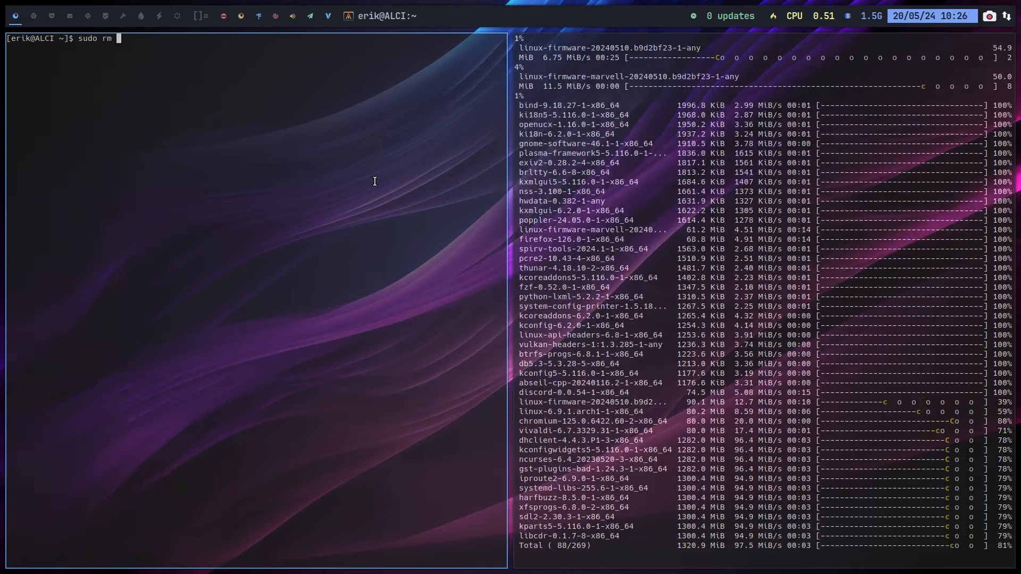
text(-r)
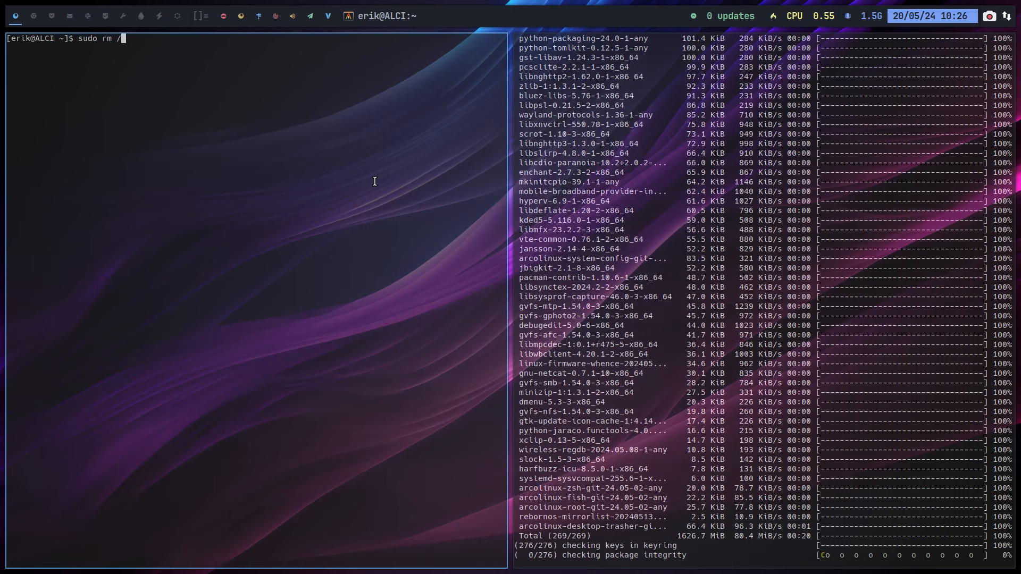
text(usr/h)
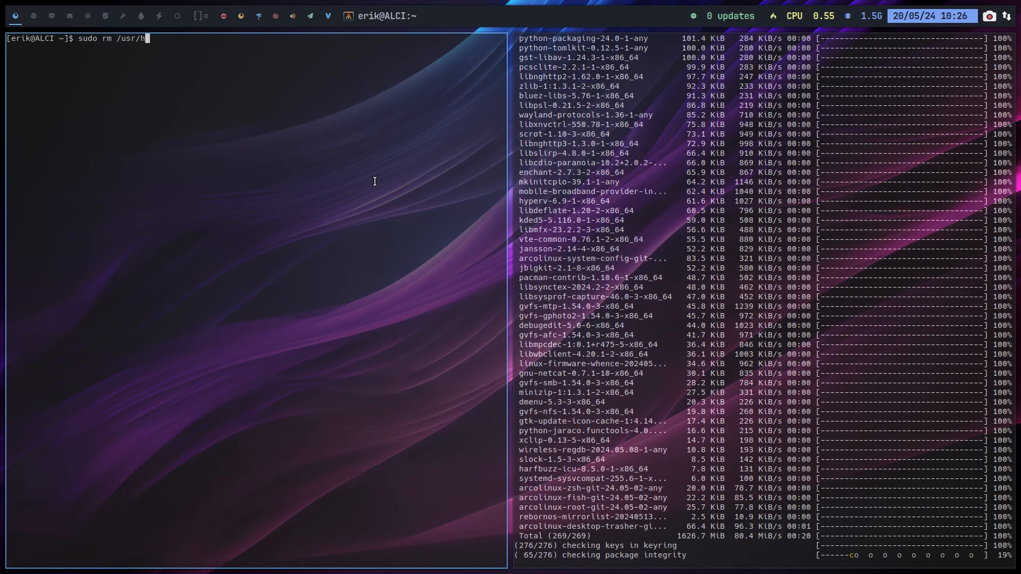
key(BackSpace)
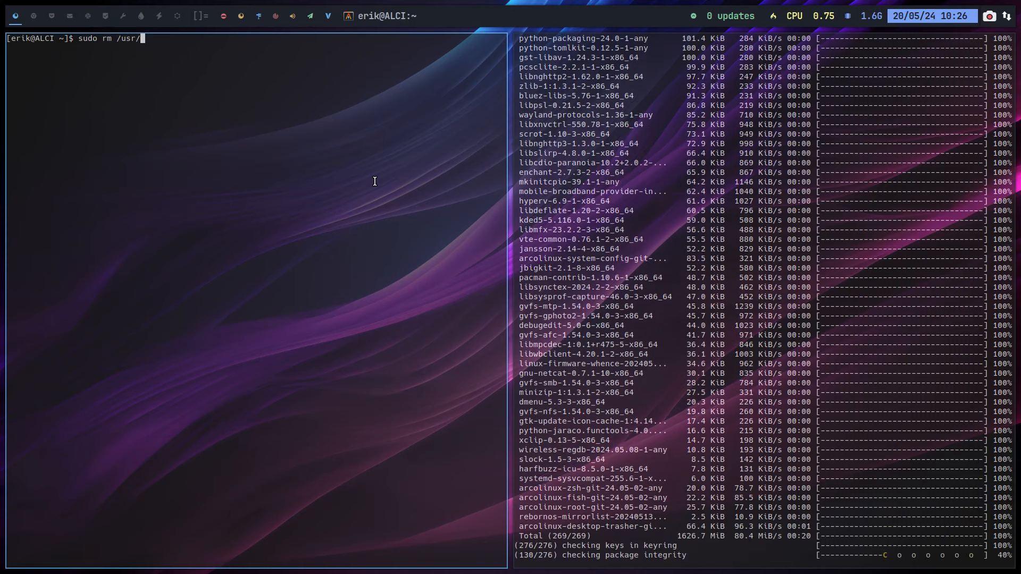
text(pacman)
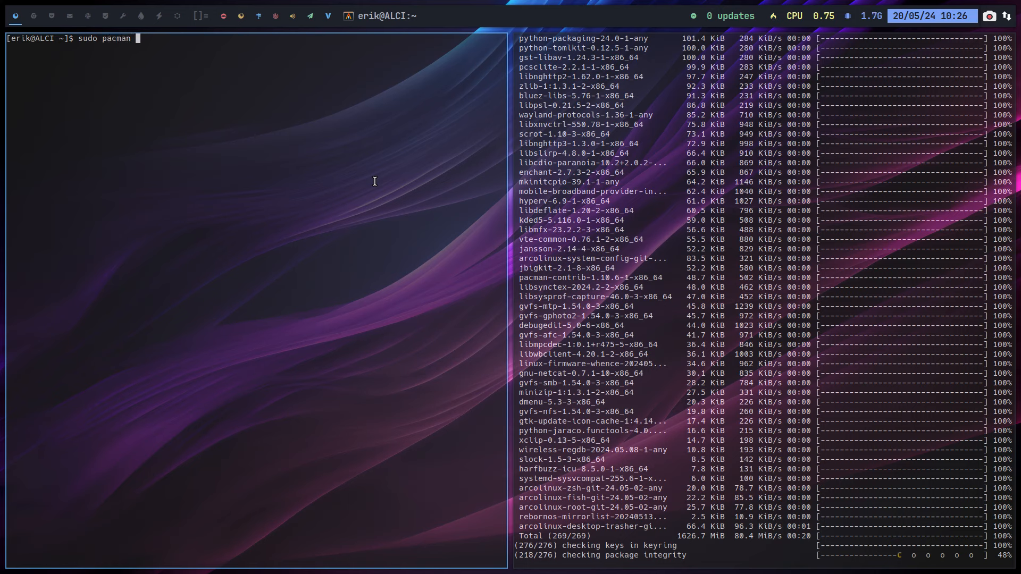
text(-S)
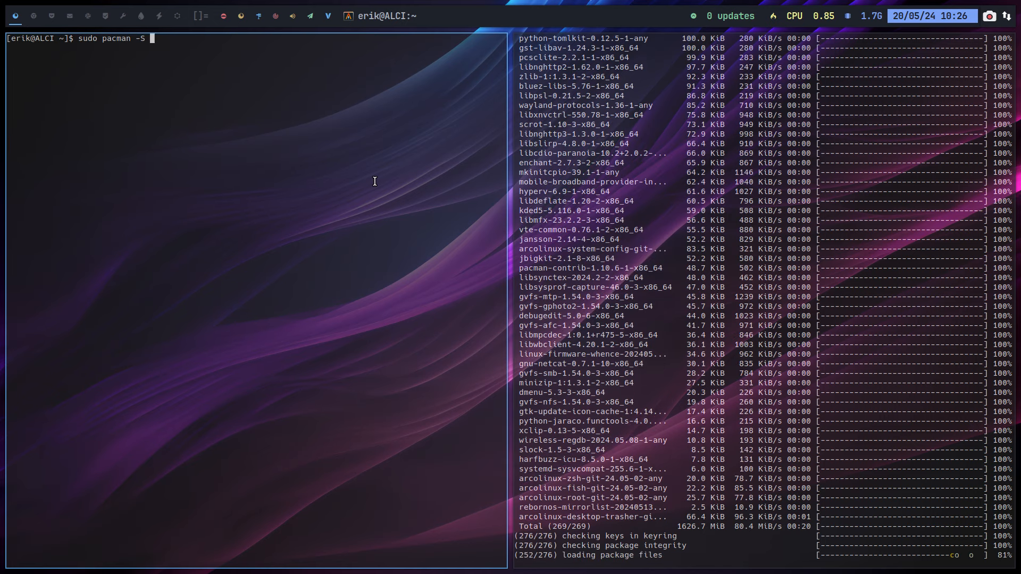
text(packagenam)
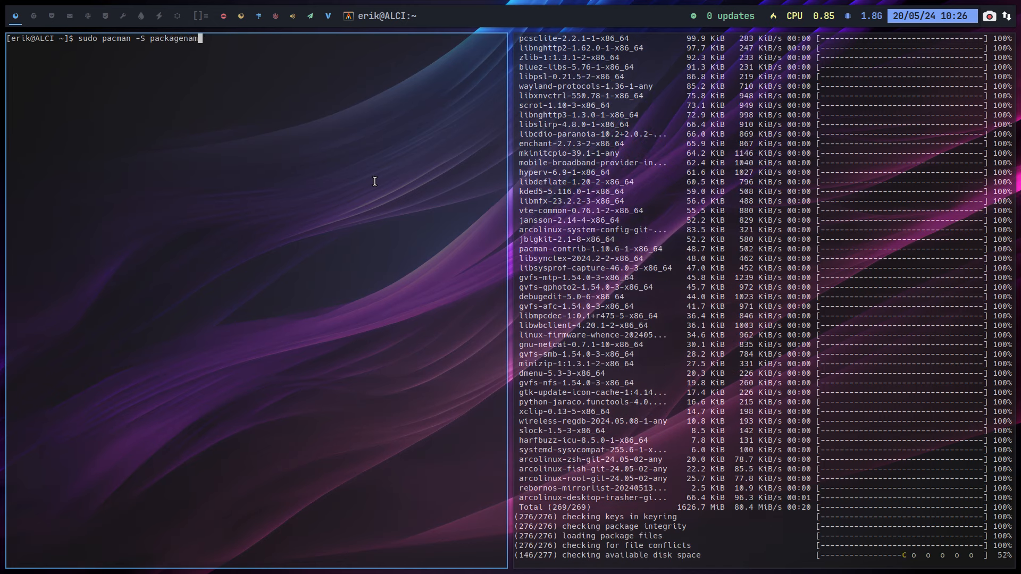
text(--)
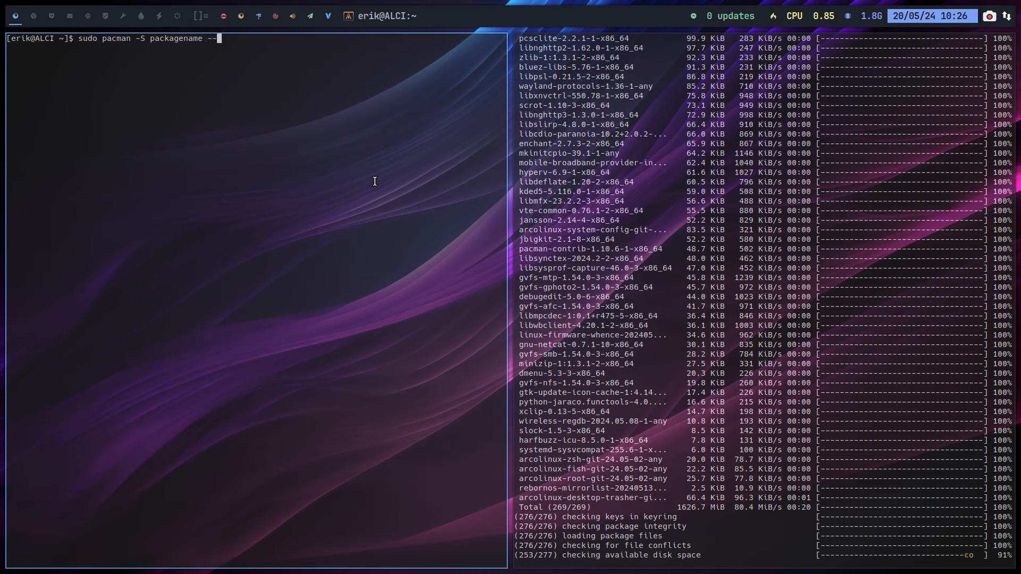
text(overw)
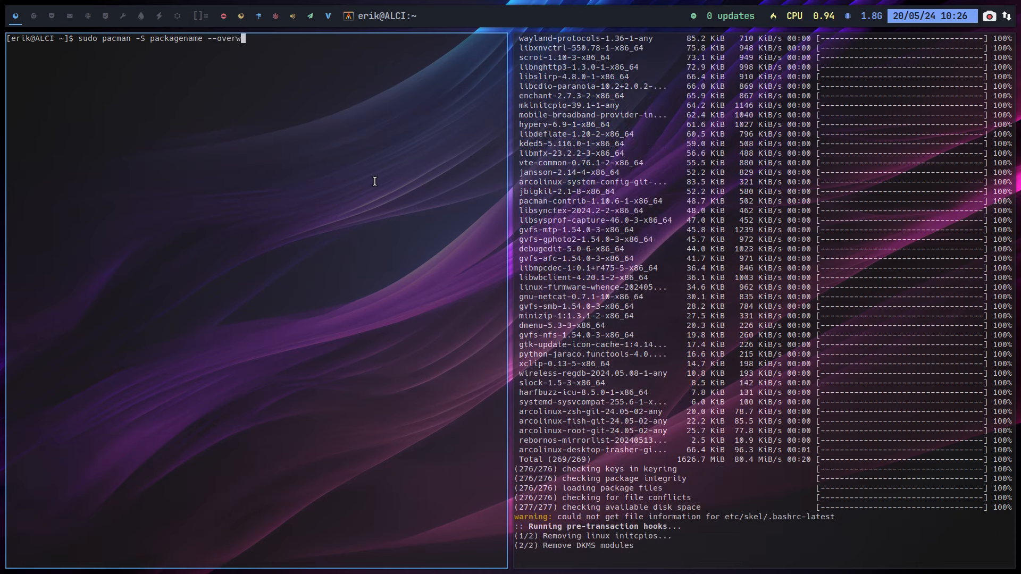
text(ite)
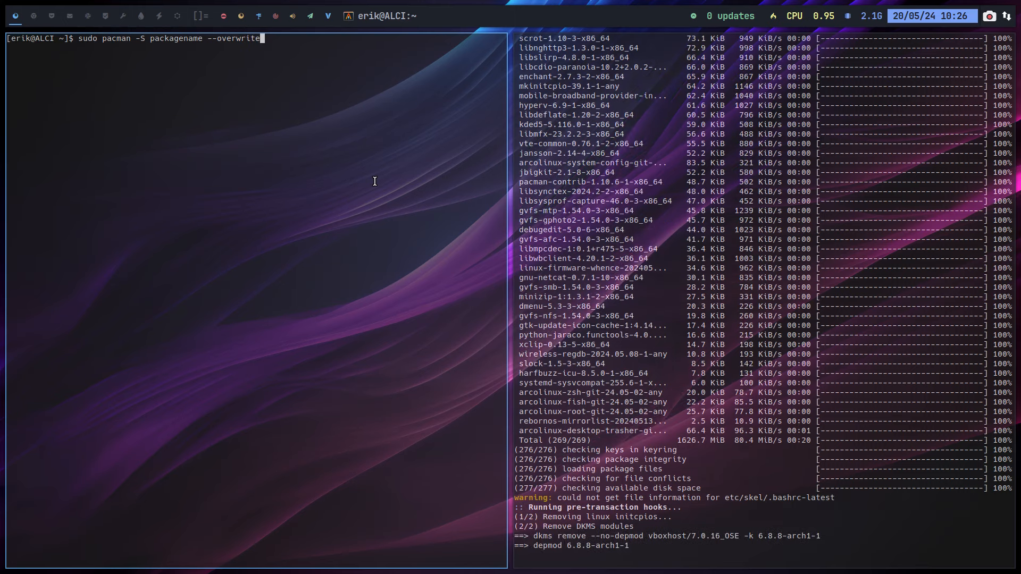
text(=")
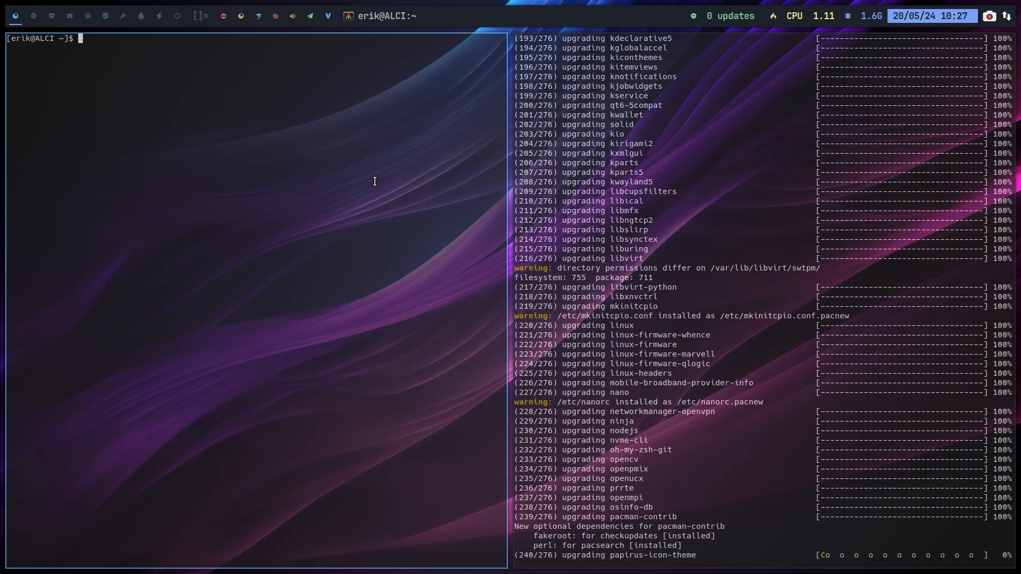
- Enter ./40-build-the-iso-local-again.sh before closing the terminal window
text(./40-build-the-iso-local-again.sh)
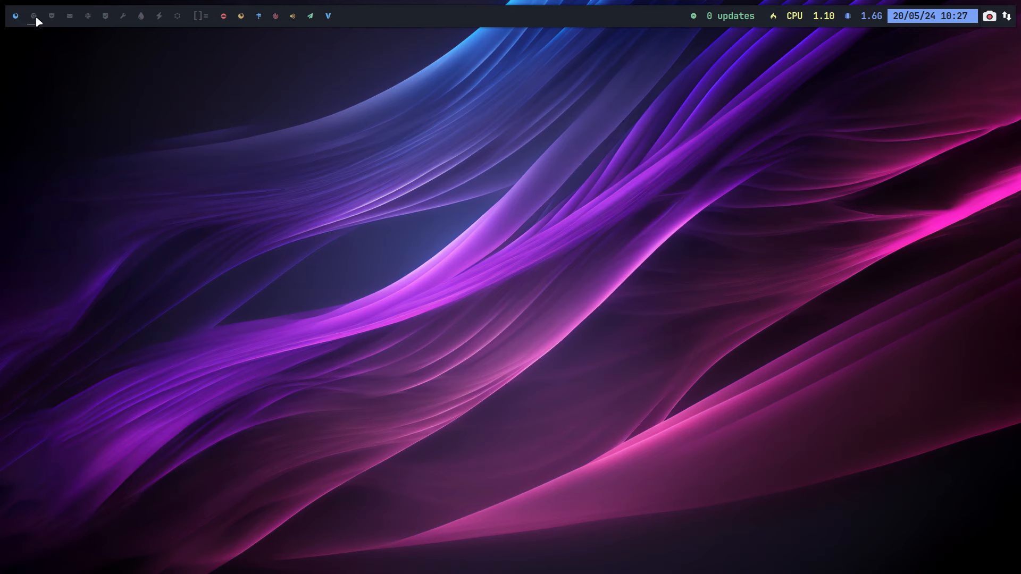
mouse_move(86, 164)
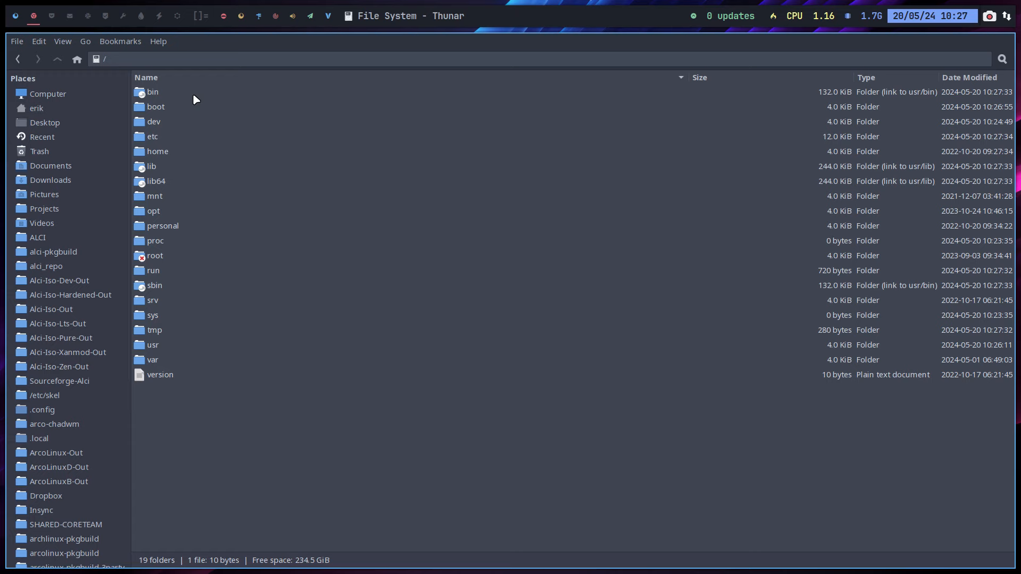
- Browse Thunar into /var/log and open pacman.log in the text editor
double_click(152, 360)
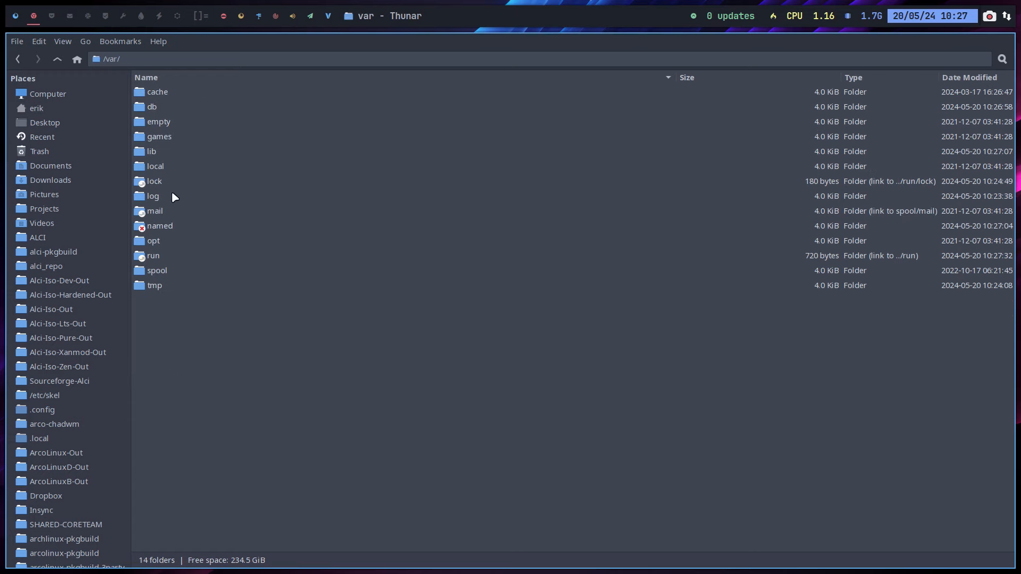
click(152, 195)
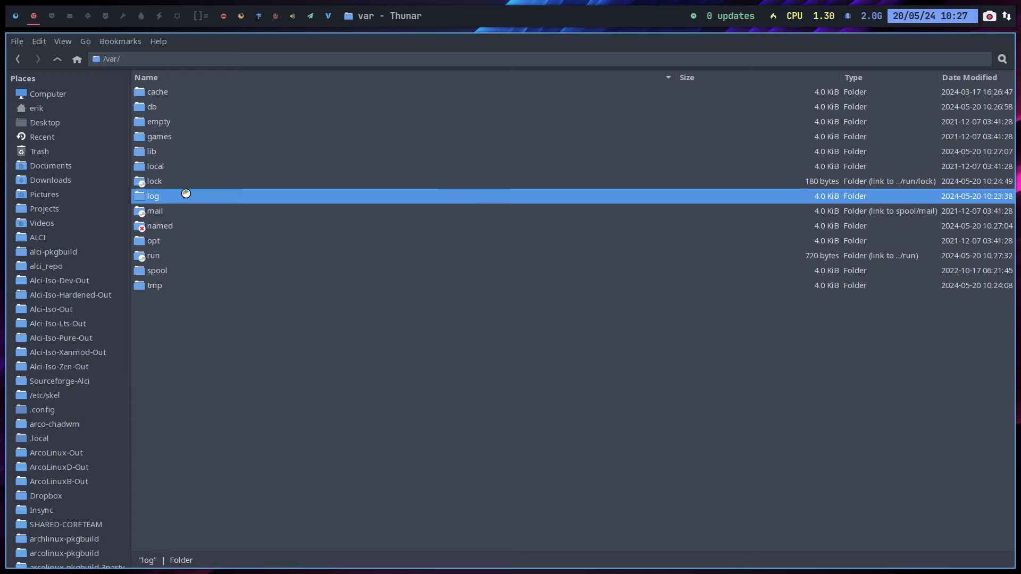
double_click(152, 196)
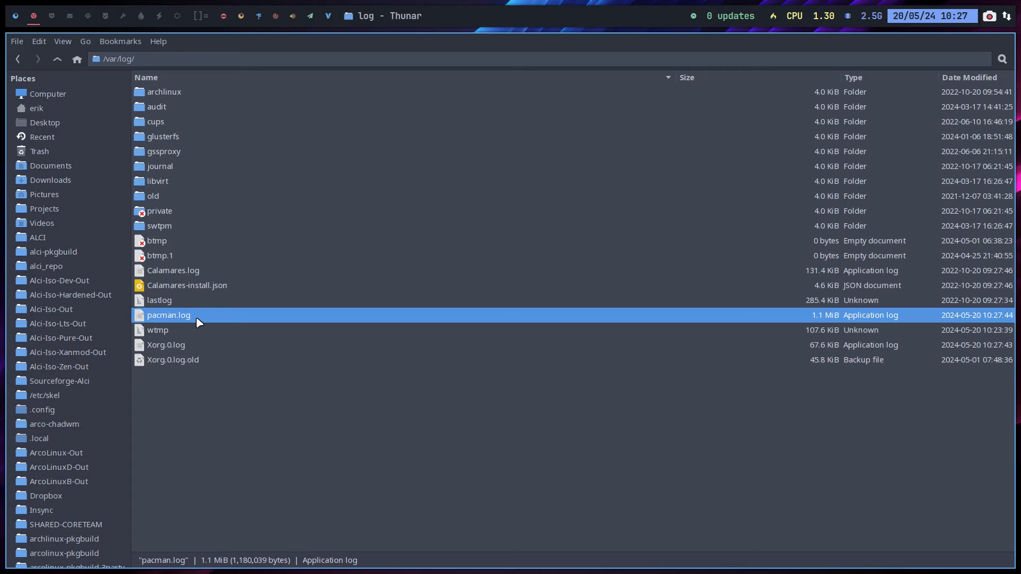
double_click(169, 315)
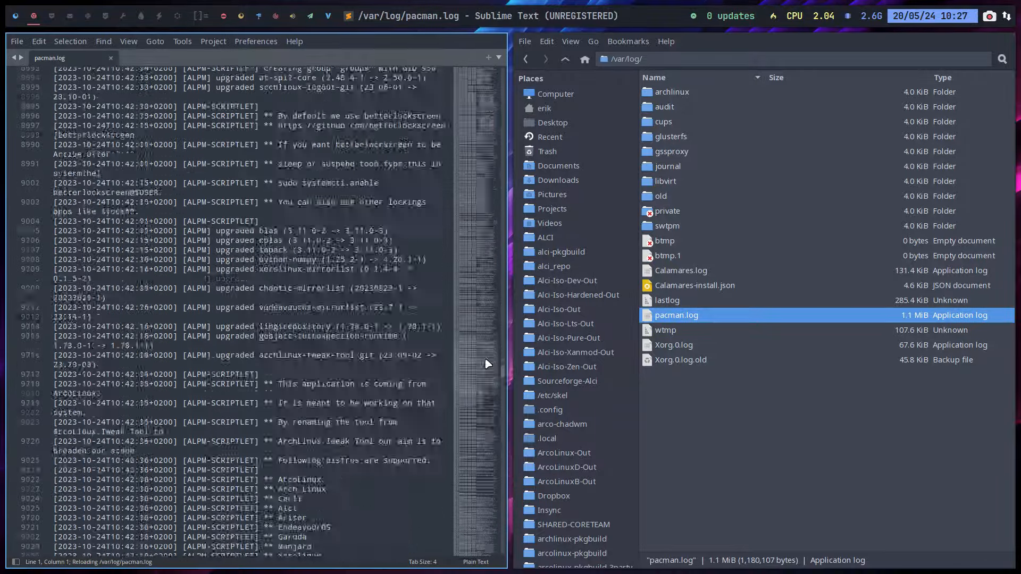
- Scroll pacman.log and search it for webk, landing on the first qt5-webkit entry
scroll(down, 3)
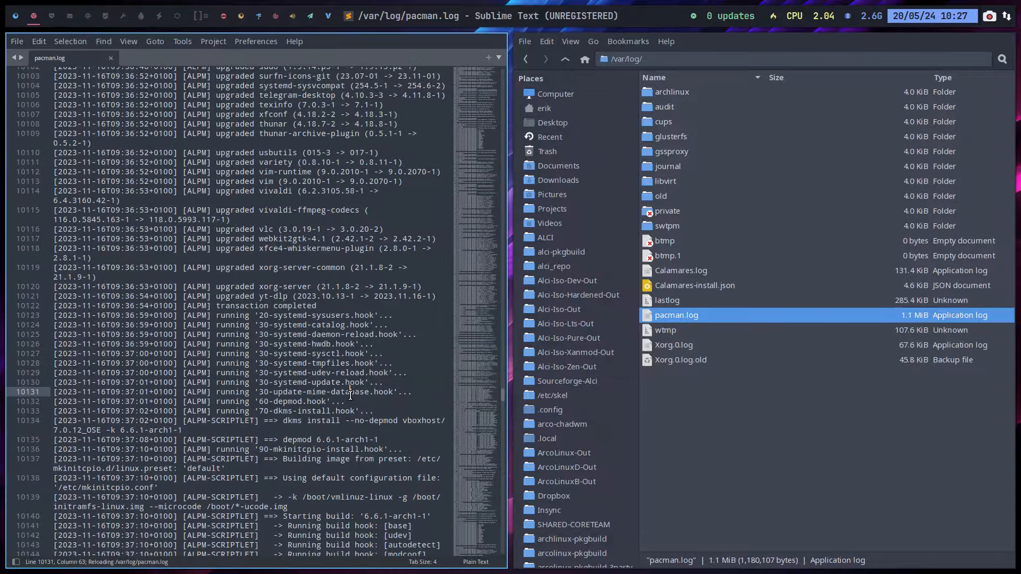
text(_replaceversion)
text(webk)
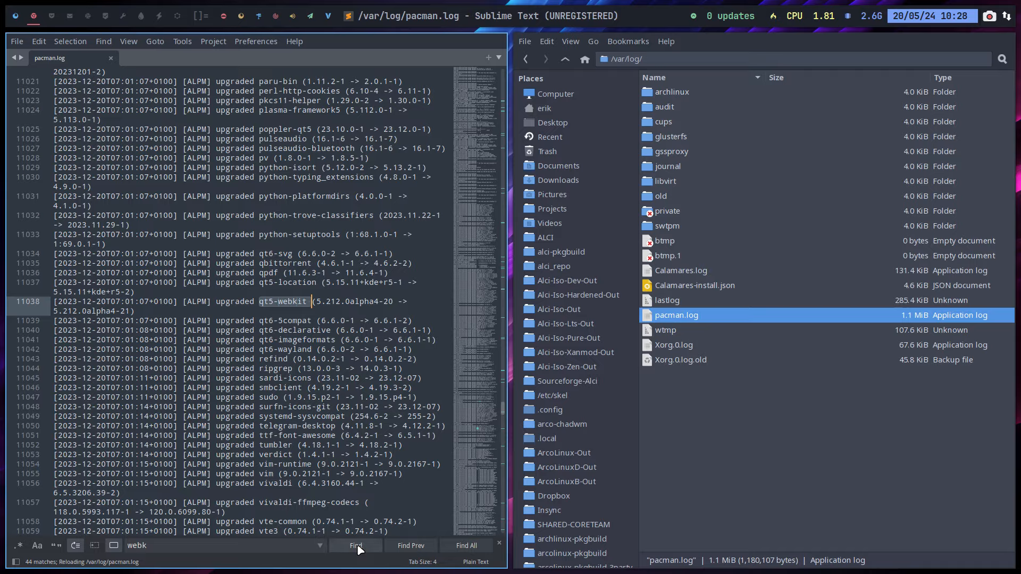
- Step through webk matches to the 2024-05-20 'removed qt5-webkit 5.212.0alpha4-22' line
click(355, 546)
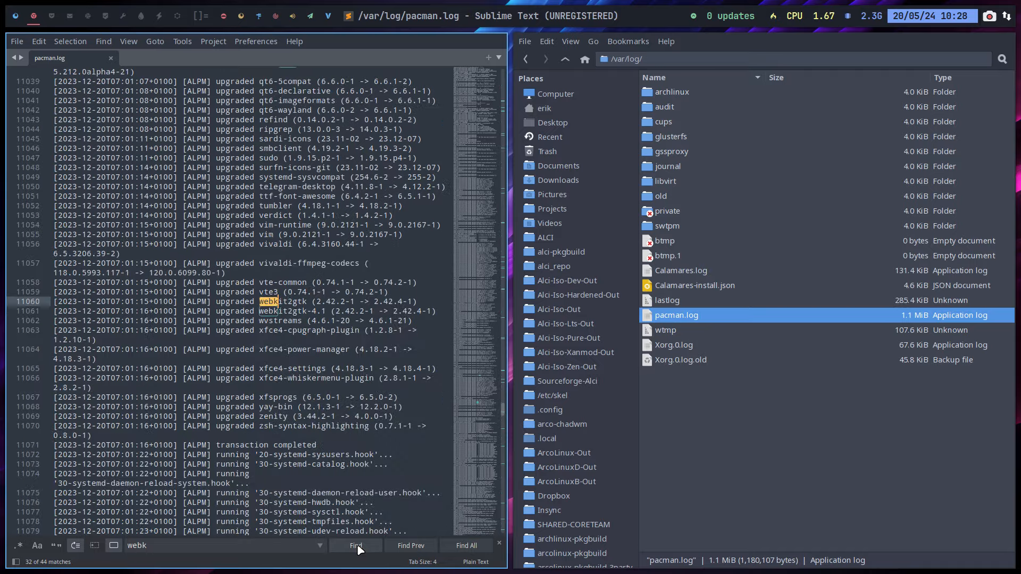
click(355, 546)
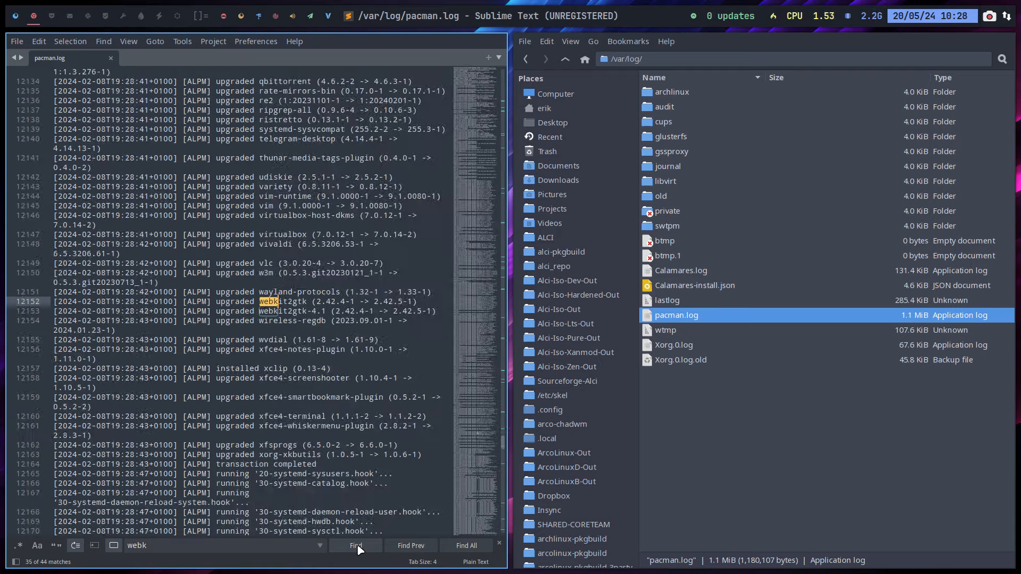
click(355, 546)
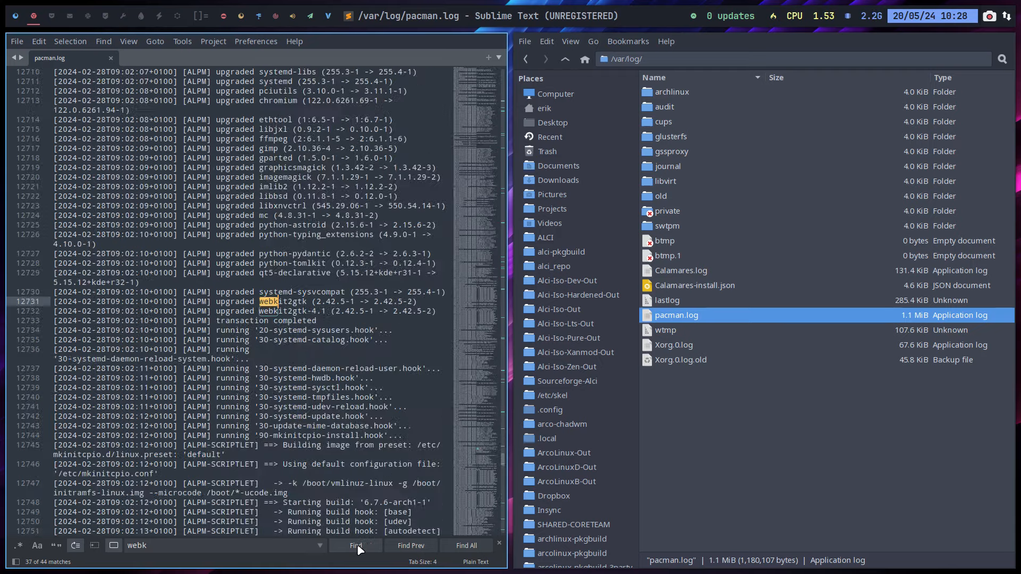
click(355, 546)
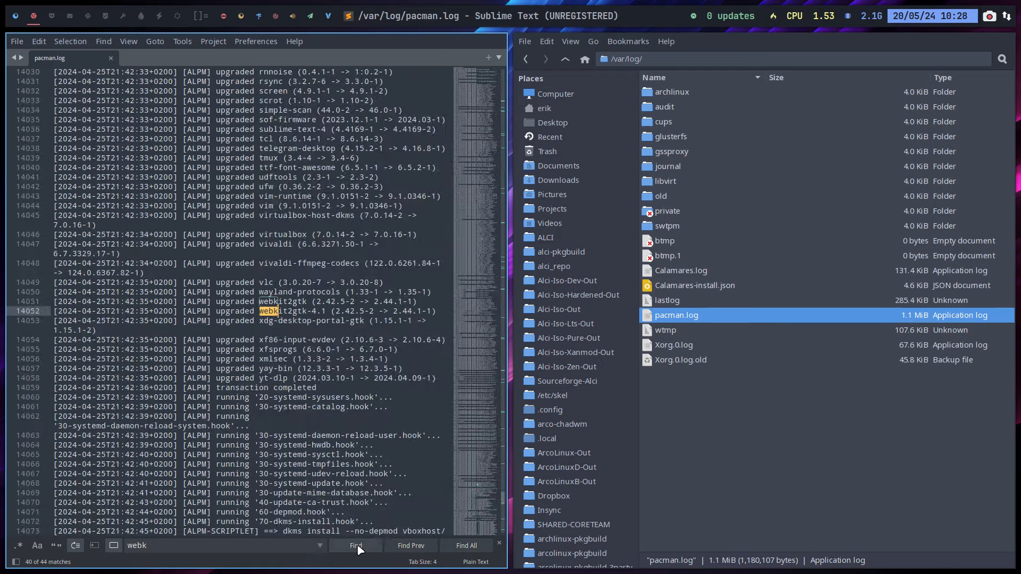
click(355, 546)
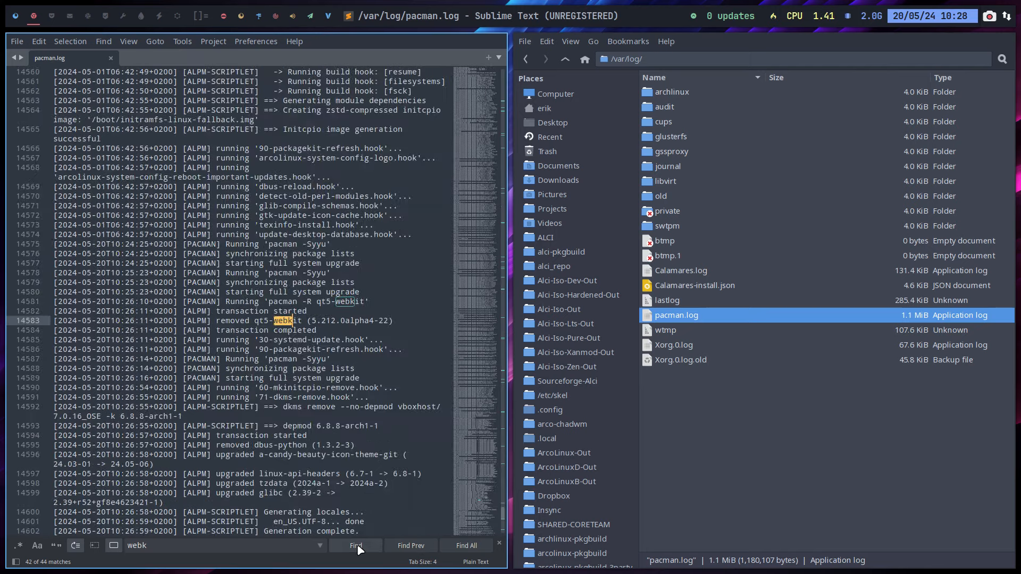
click(355, 545)
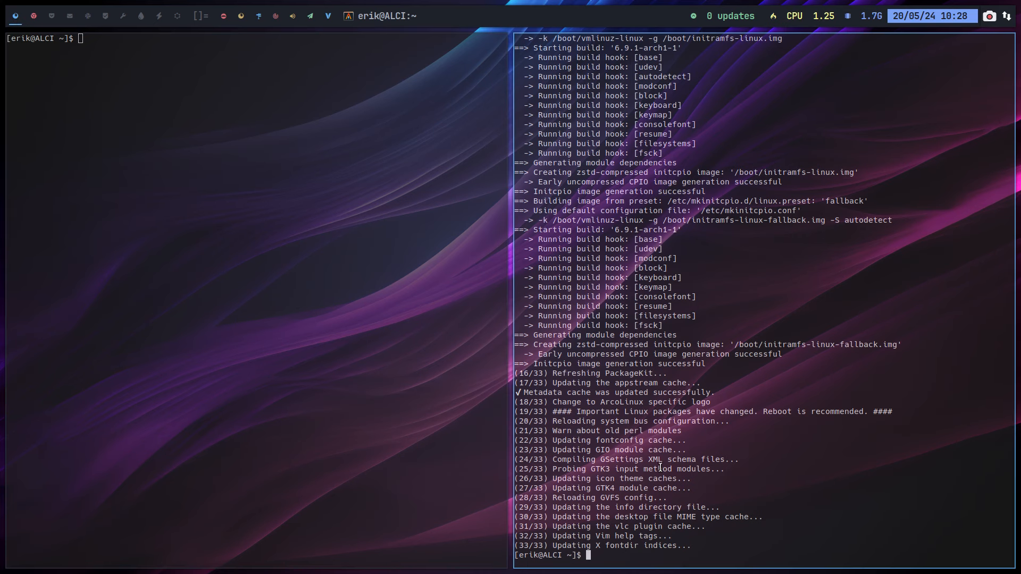
- Type update, clear it, and enter sudo pacman -R qt5-webkit at the prompt
text(update)
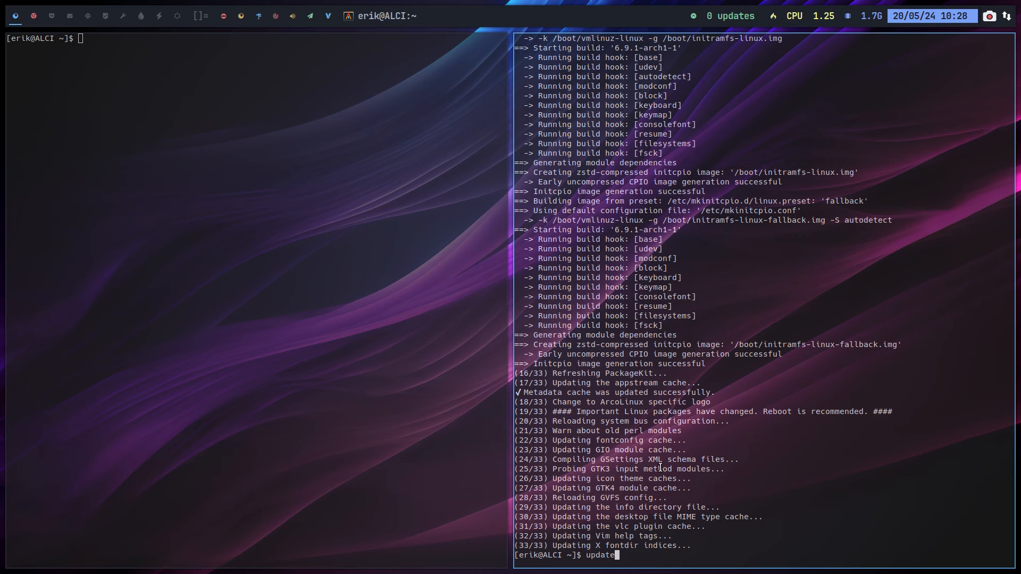
text(sudo pacman -R qt5-webkit)
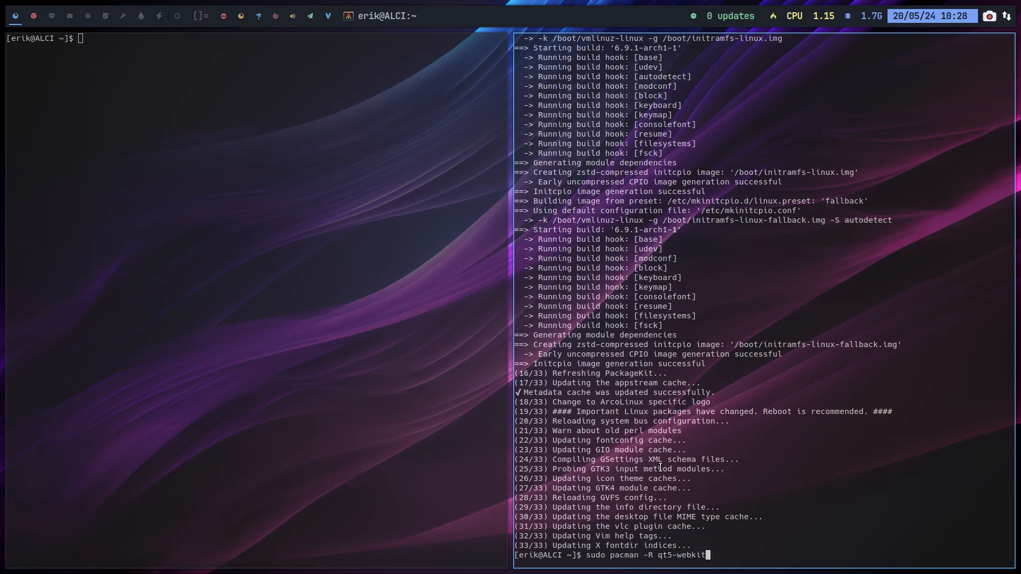